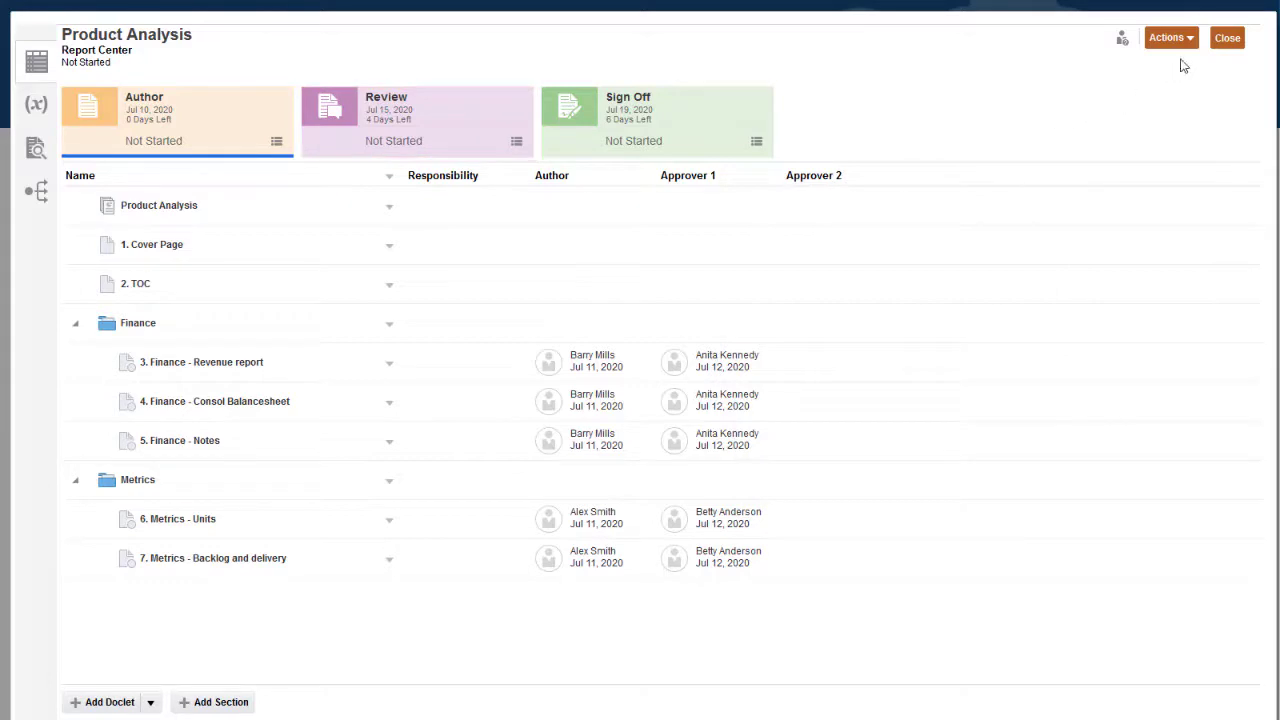
- Create the Review 01 instance of Product Analysis and start Review Cycle 1
left_click(1169, 37)
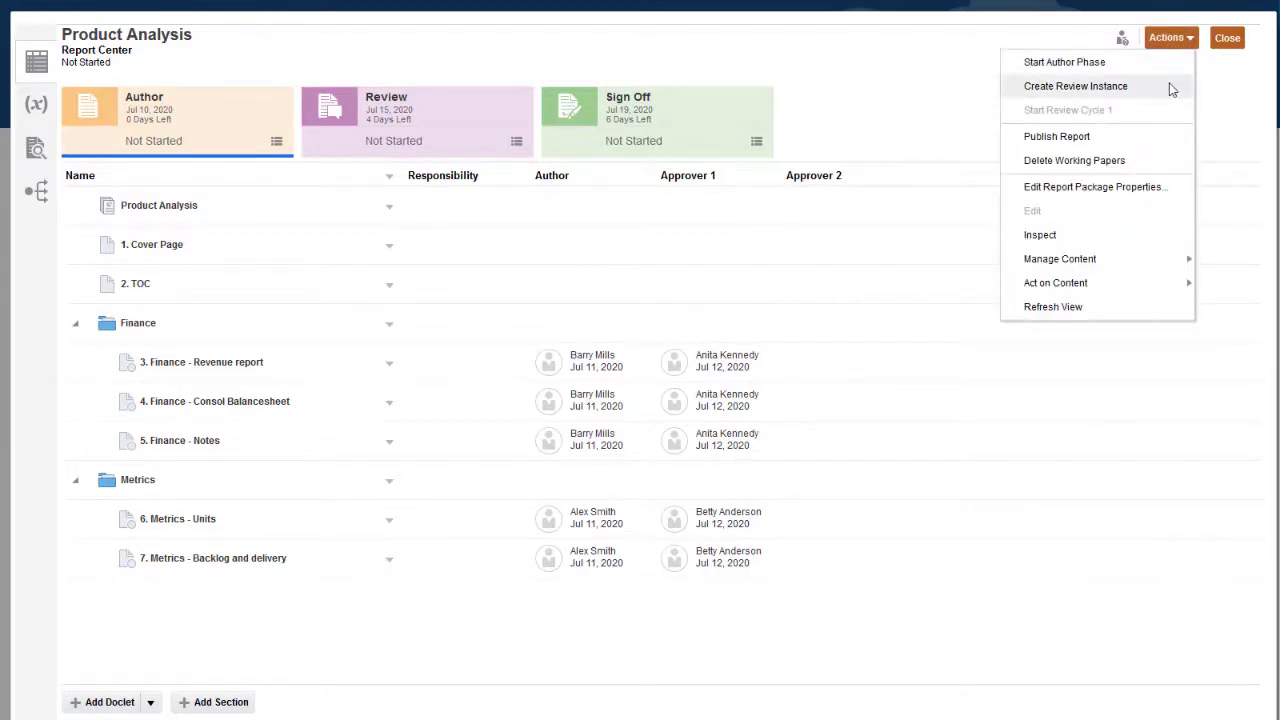
left_click(1077, 86)
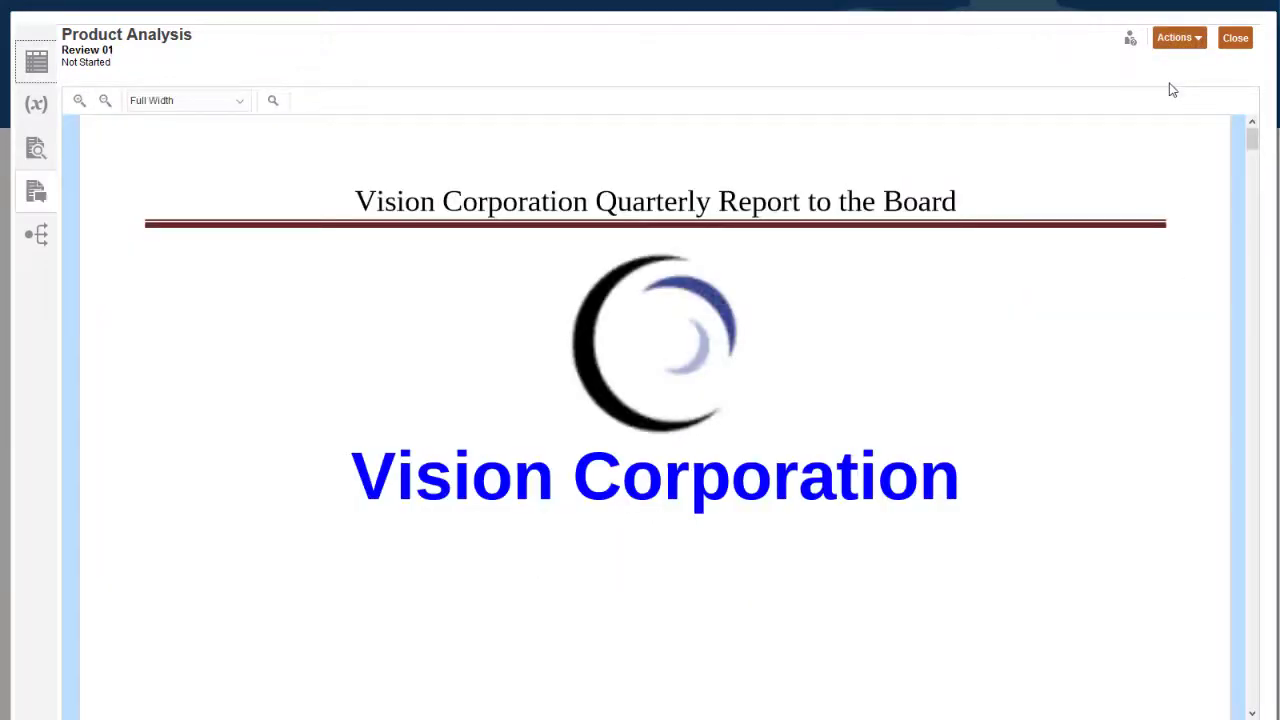
left_click(1177, 37)
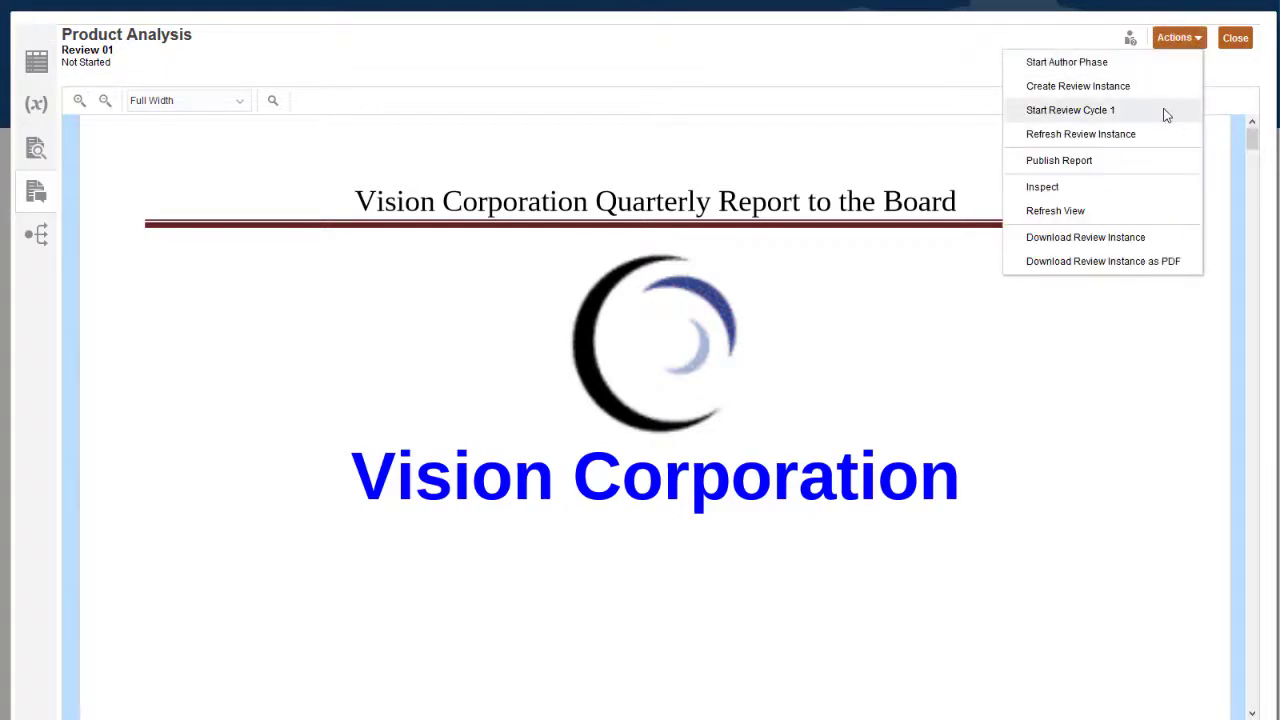
left_click(1065, 110)
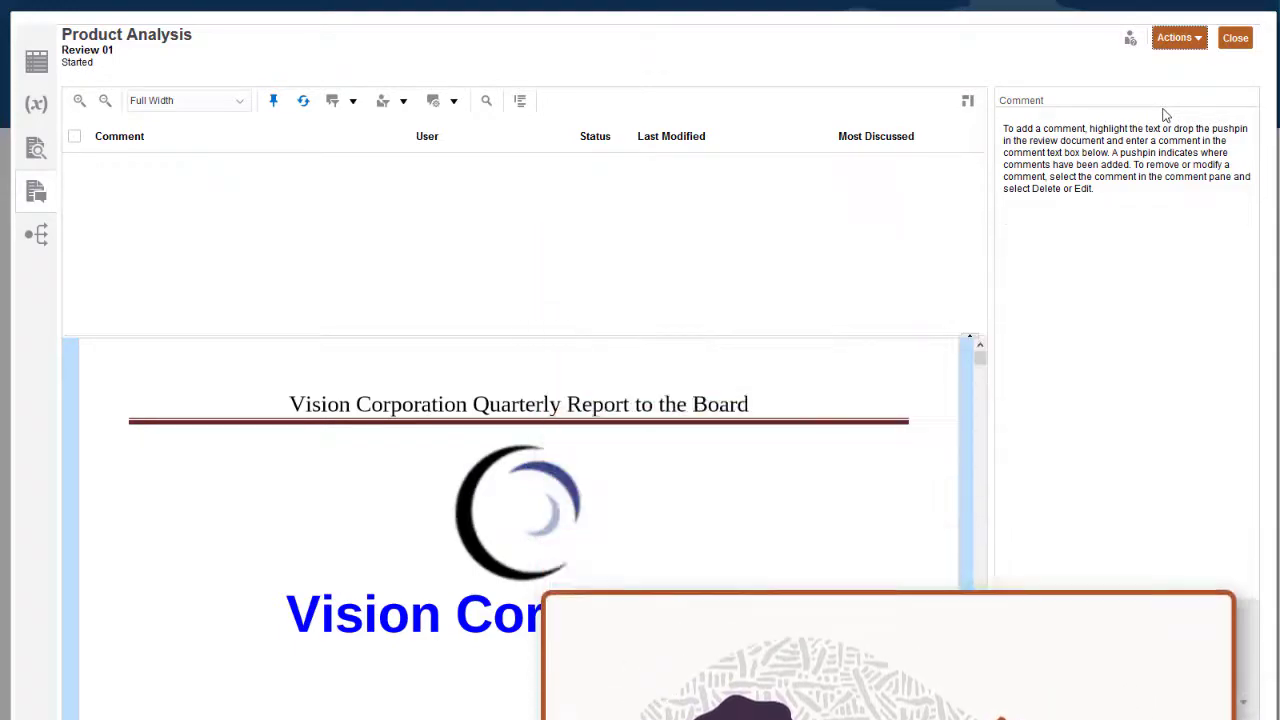
- Show Task Information for the incomplete Review Cycle 1 task on the home page
left_click(1234, 37)
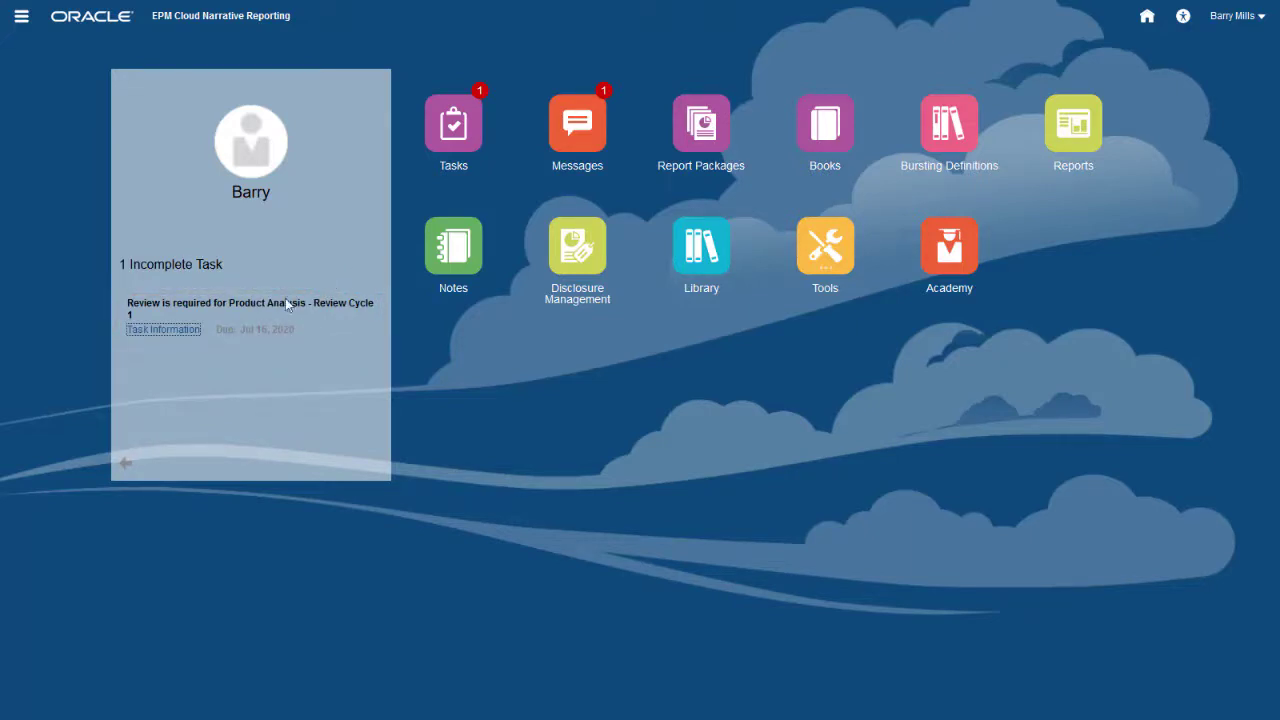
left_click(163, 329)
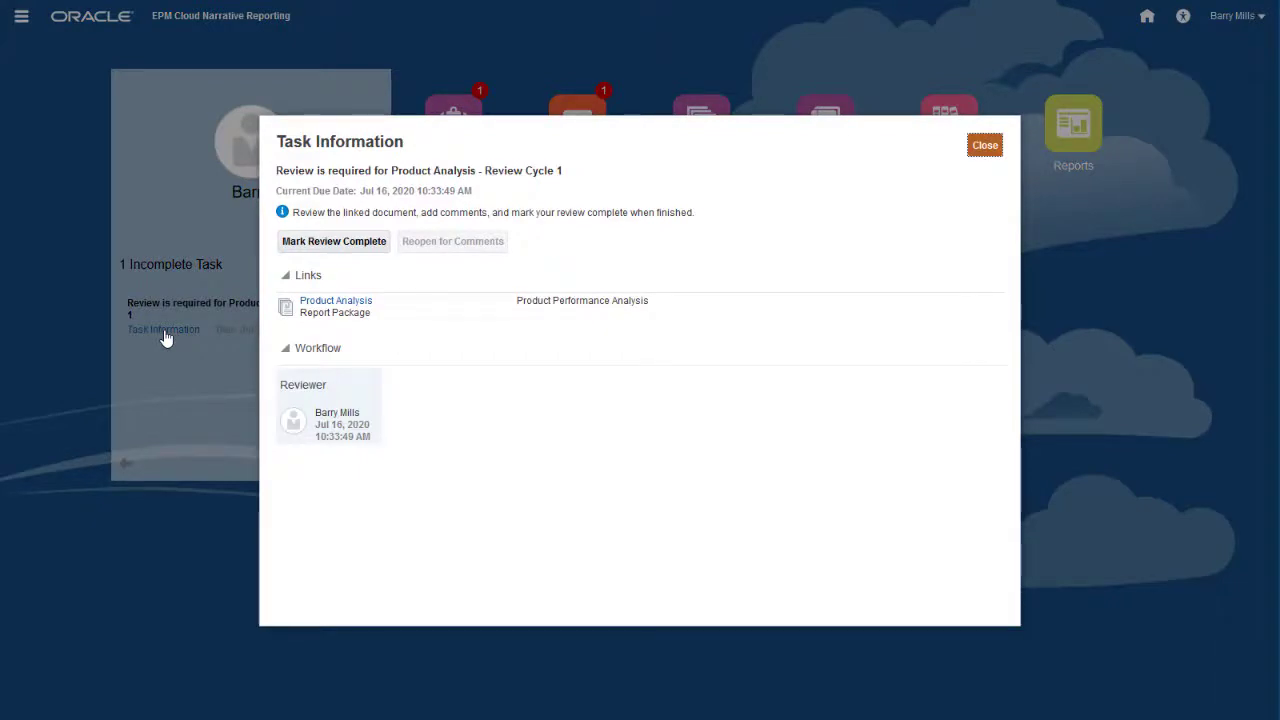
left_click(333, 241)
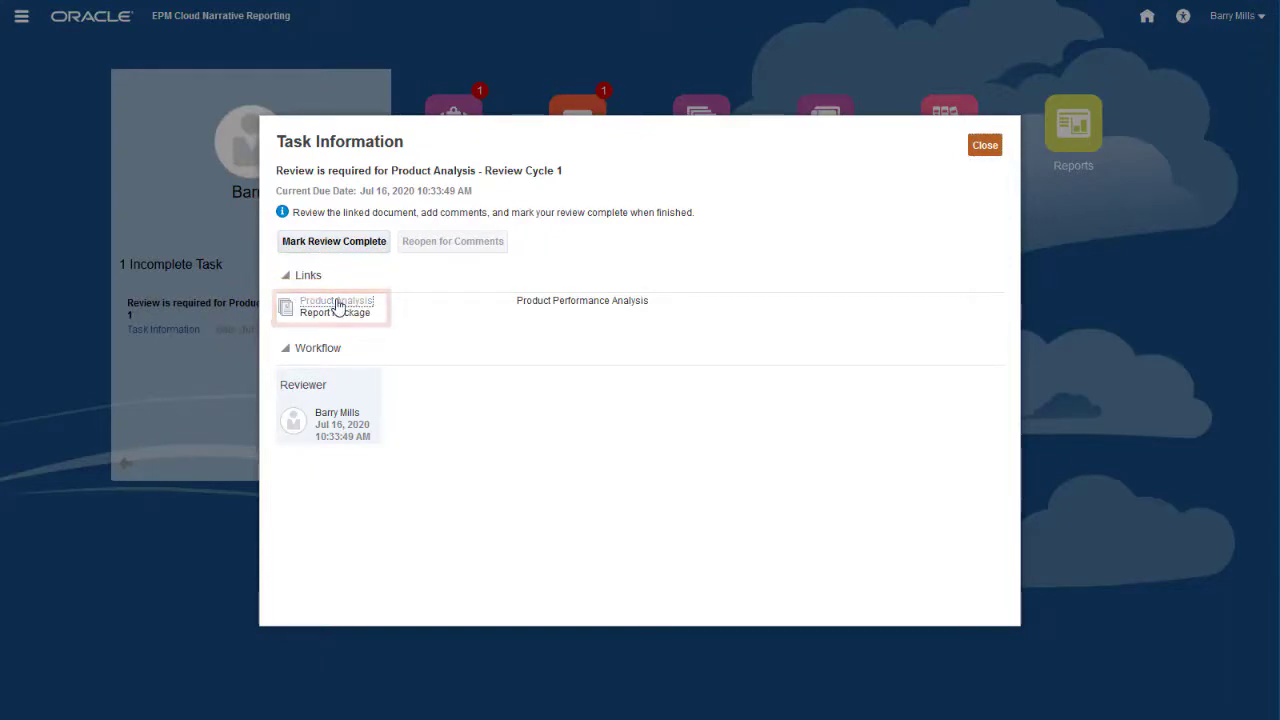
- Open Review 01 of Product Analysis from the task's report package link
left_click(336, 300)
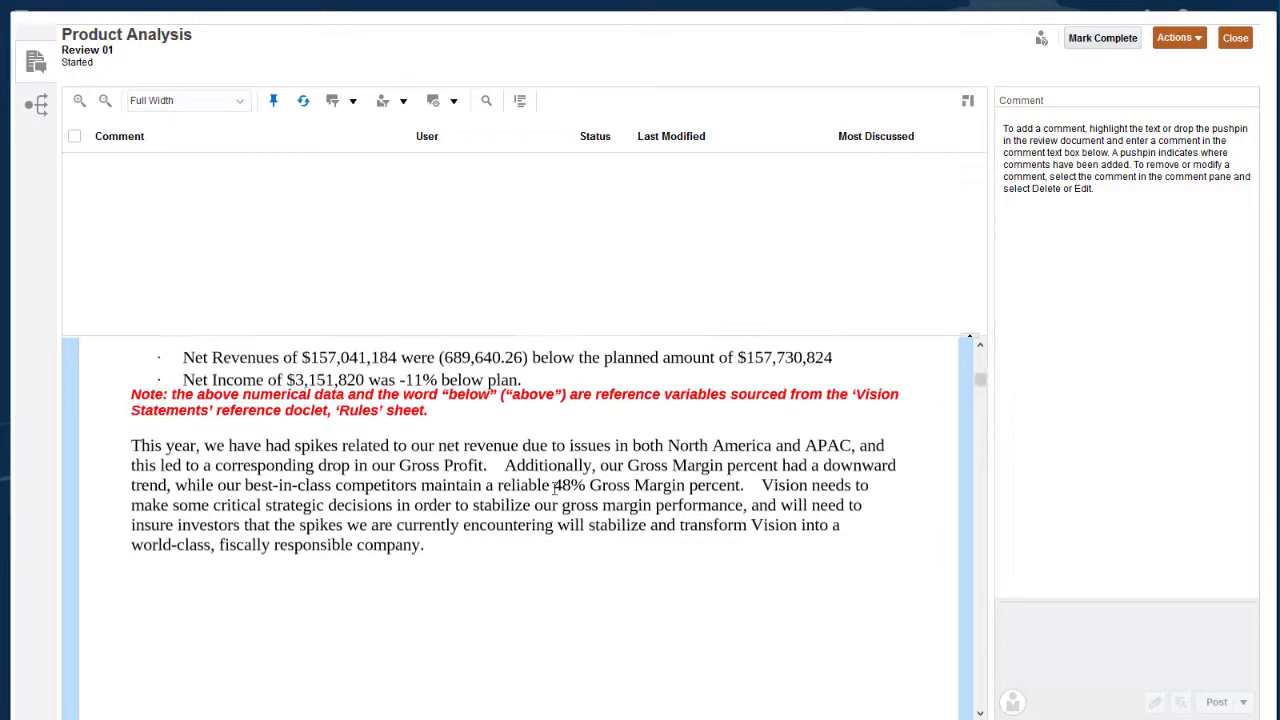
- Highlight '48% Gross Margin percent' and draft the comment 'This may have changed for 2018.'
left_click_drag(552, 485, 740, 485)
type("This may have c")
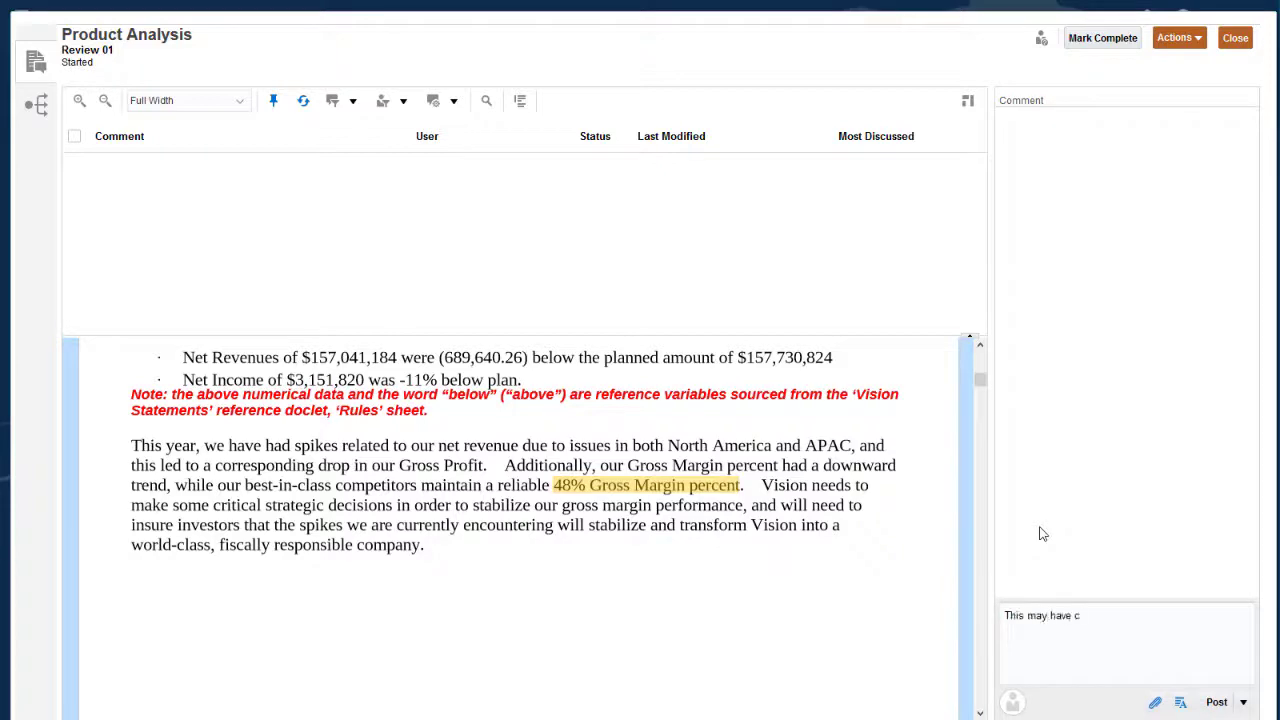
type("hanged for 2018")
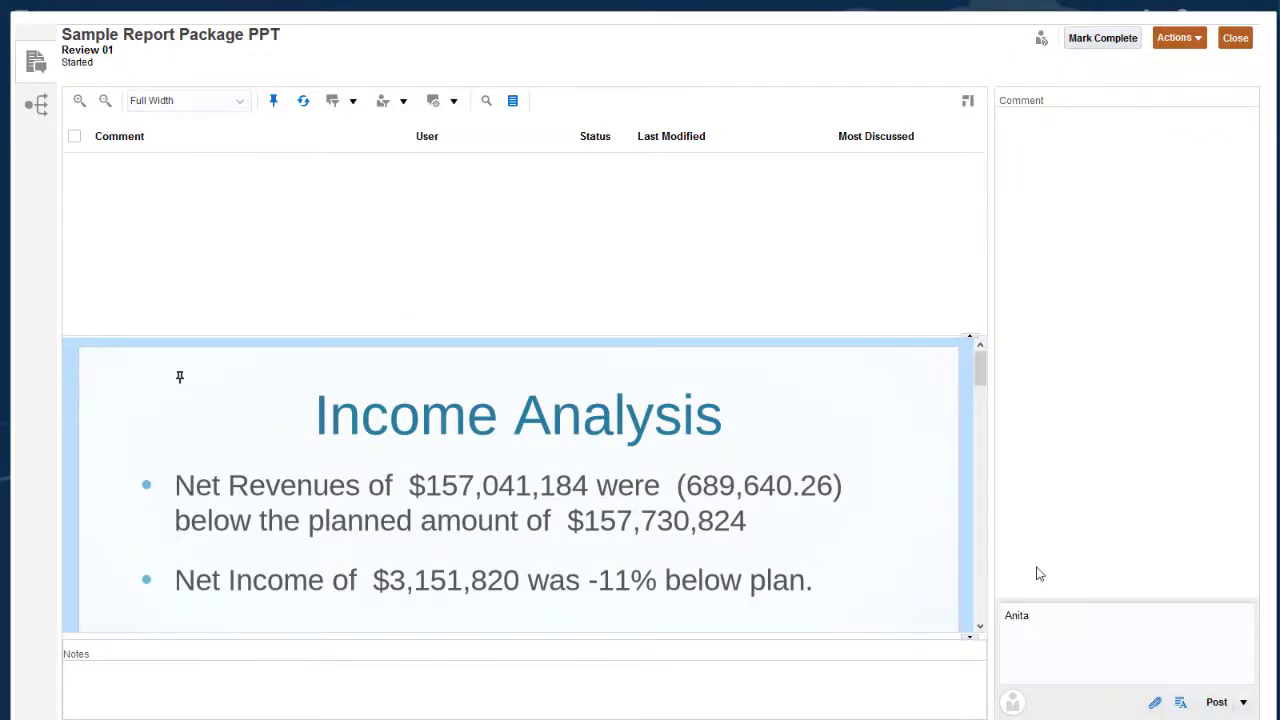
type("needs to review")
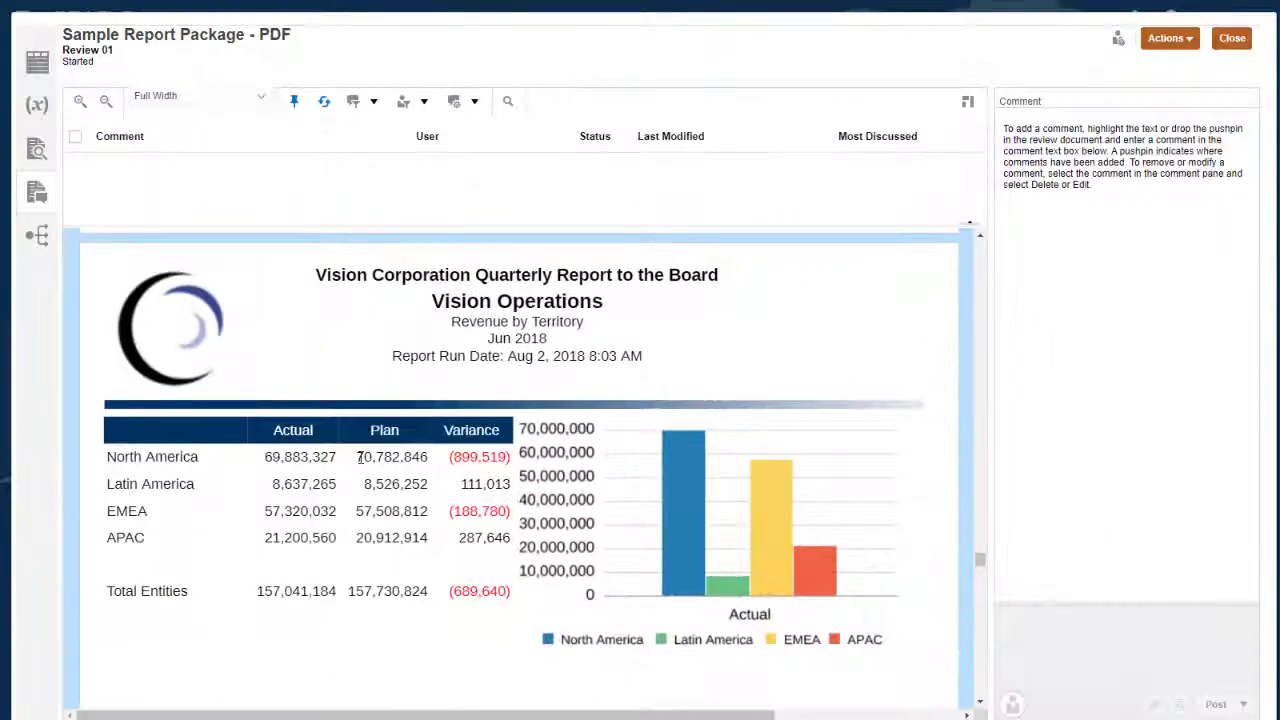
type("Anita need")
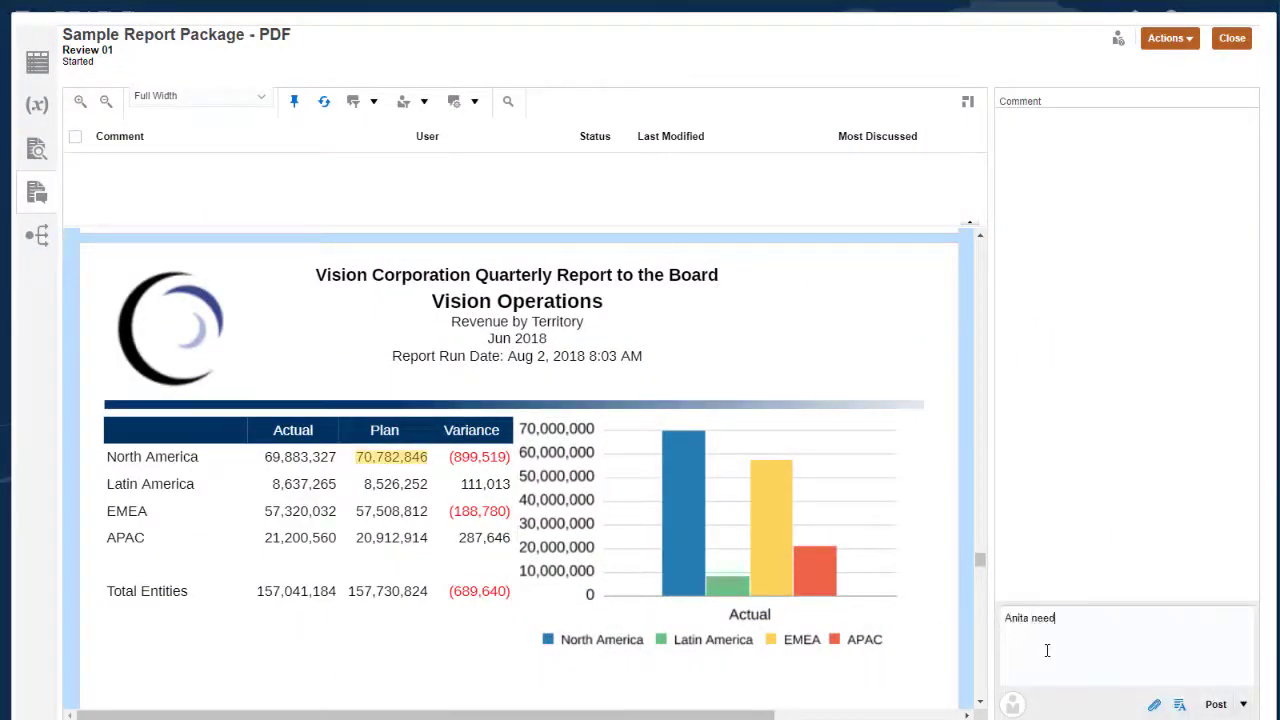
left_click(1215, 705)
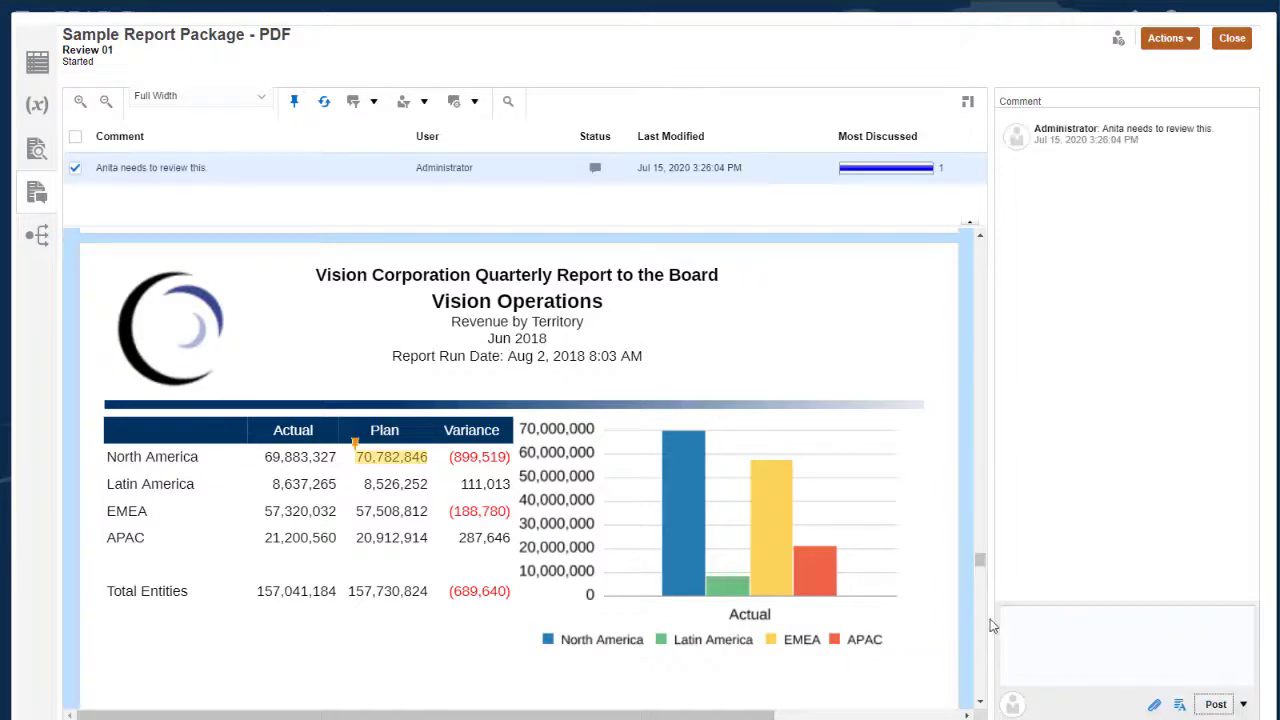
type("Can we change")
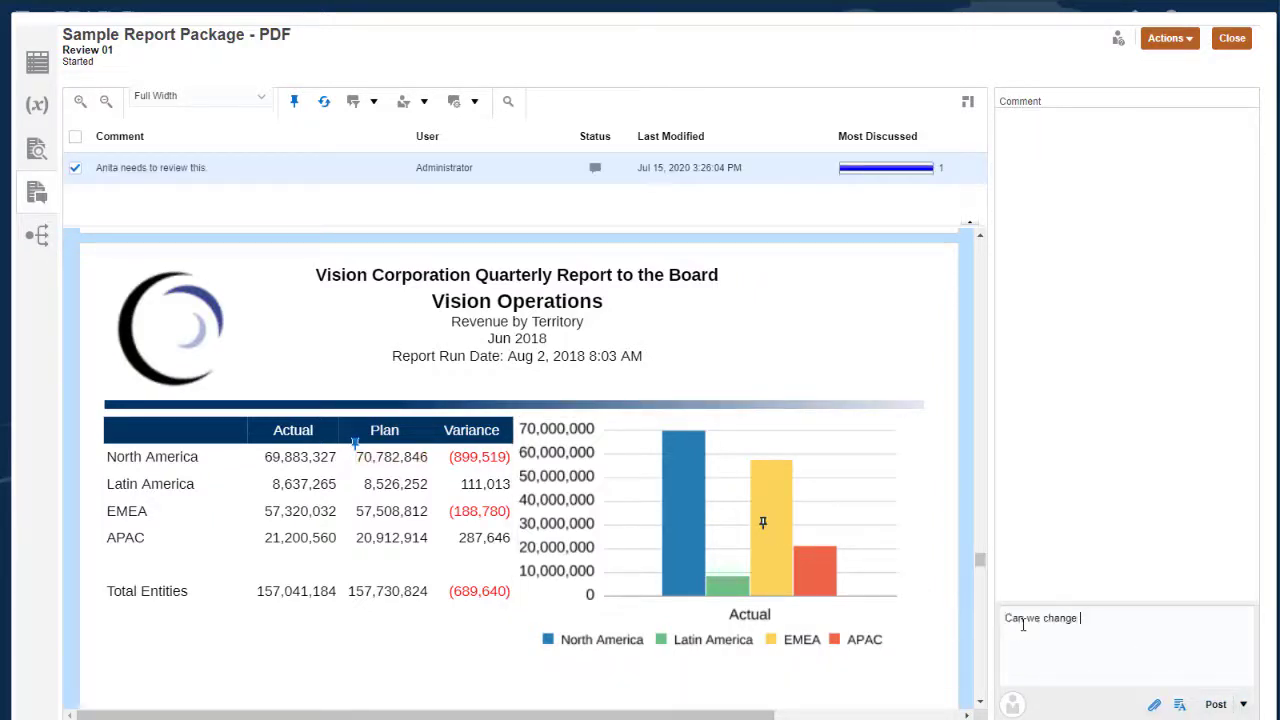
type("this to brand colors?")
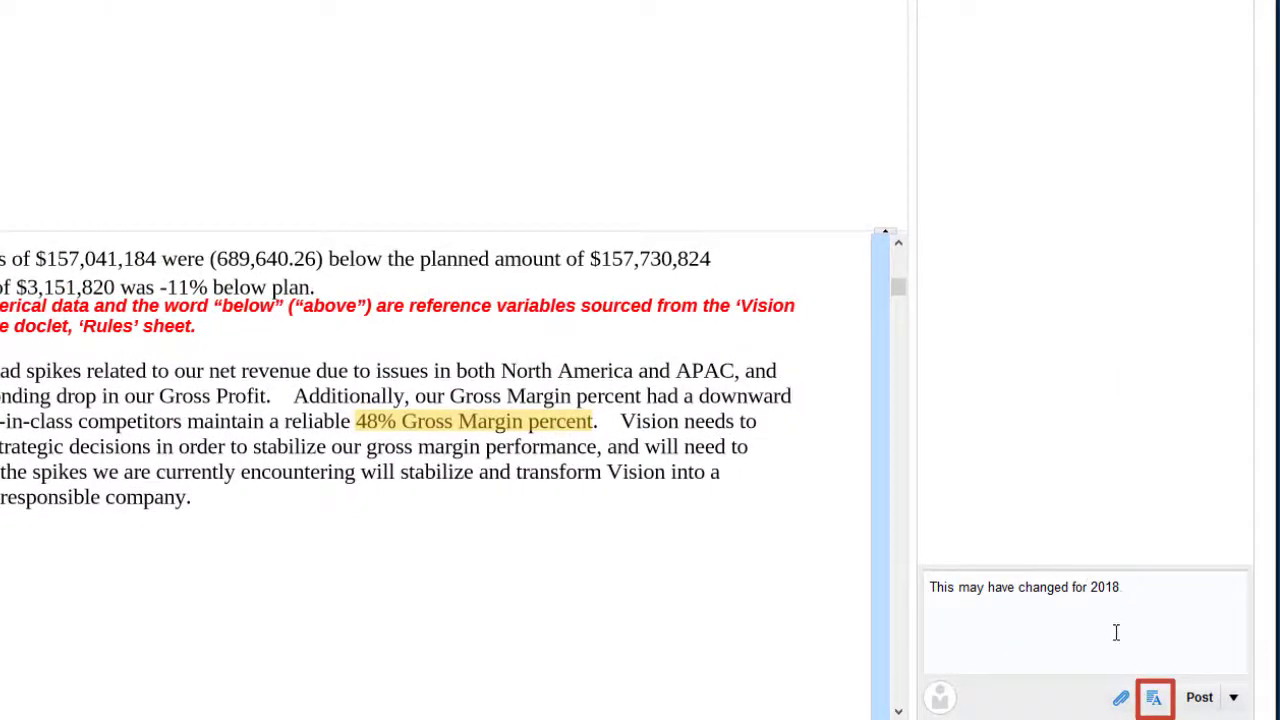
- Post the comment with 2018 hyperlinked and investor report.docx attached
left_click(1158, 698)
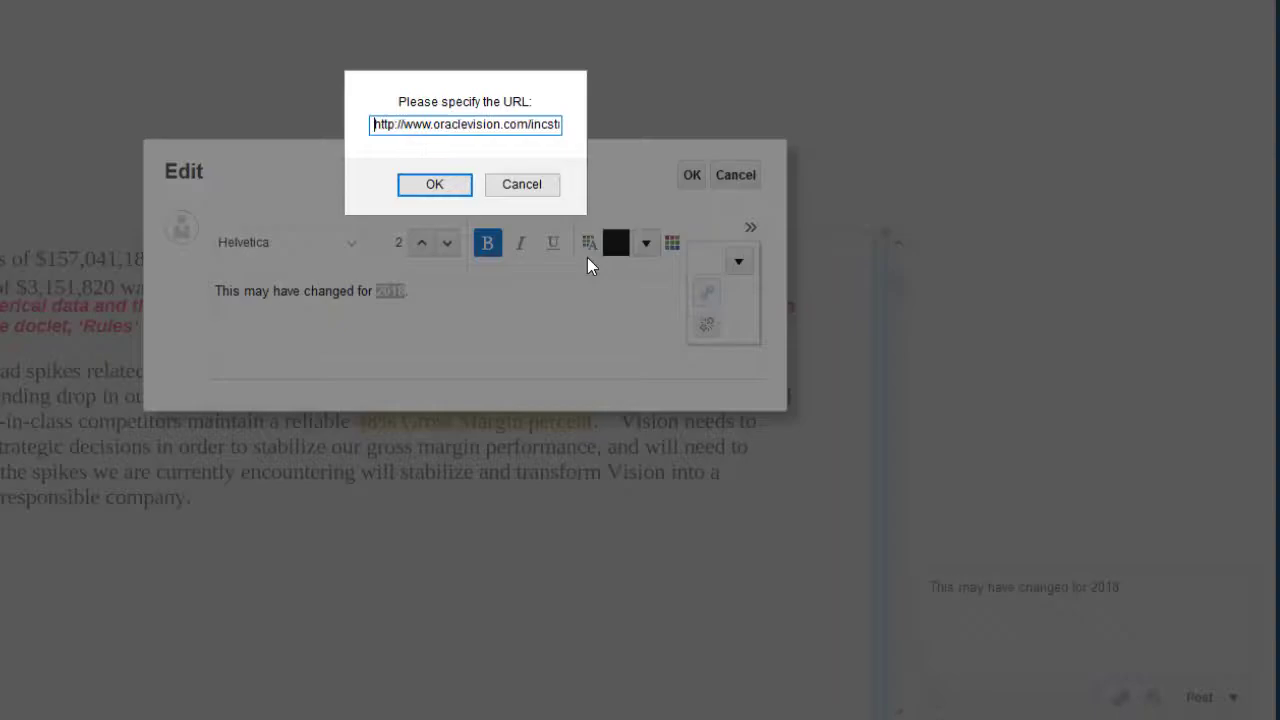
left_click(434, 184)
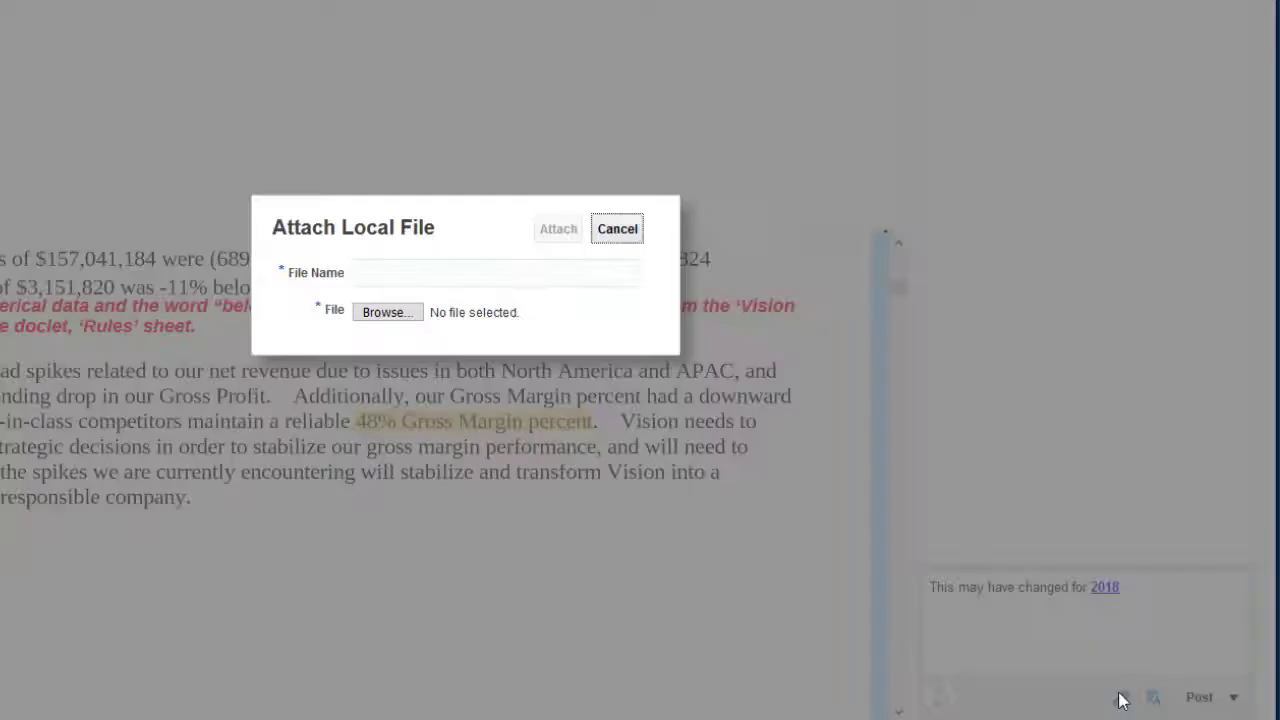
left_click(387, 312)
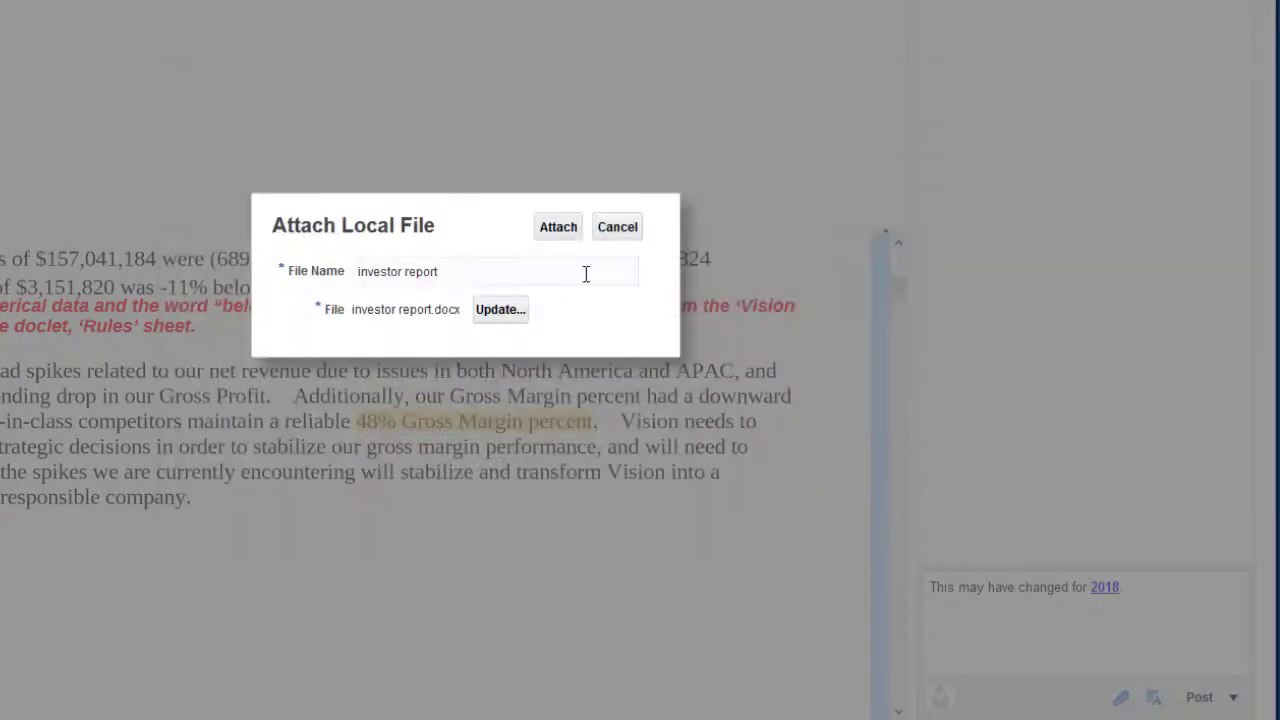
left_click(557, 226)
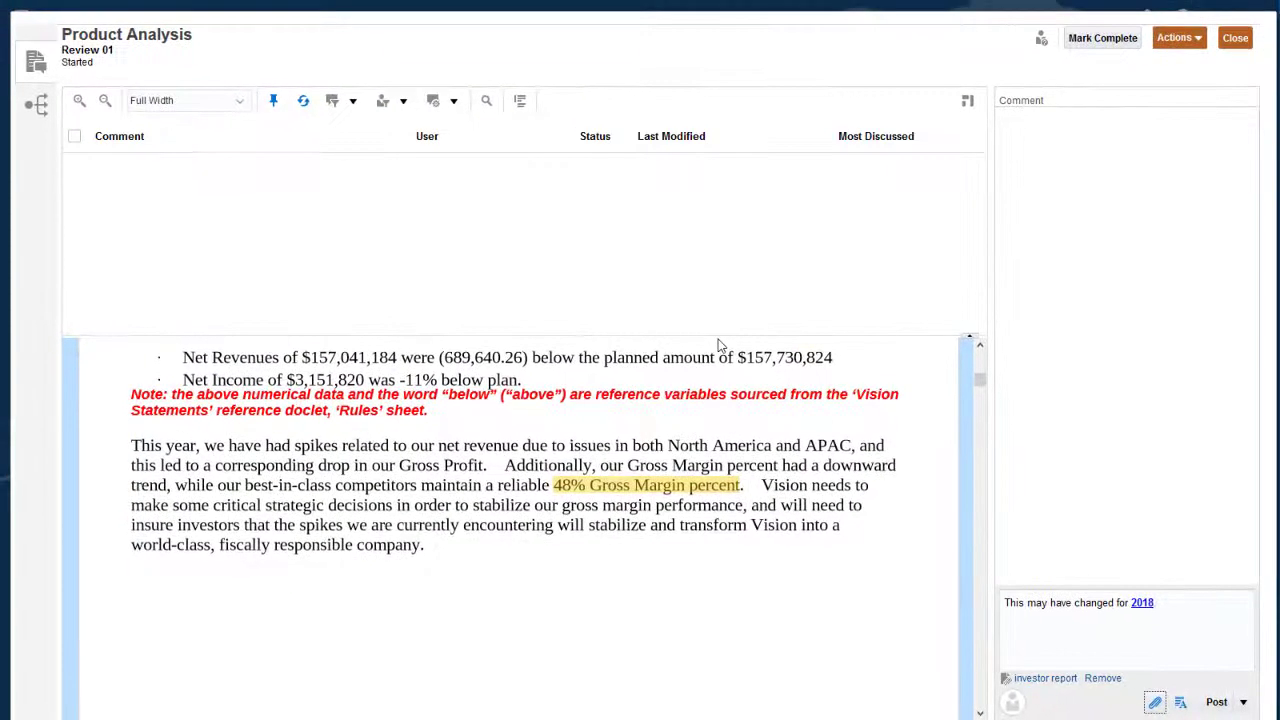
left_click(1216, 701)
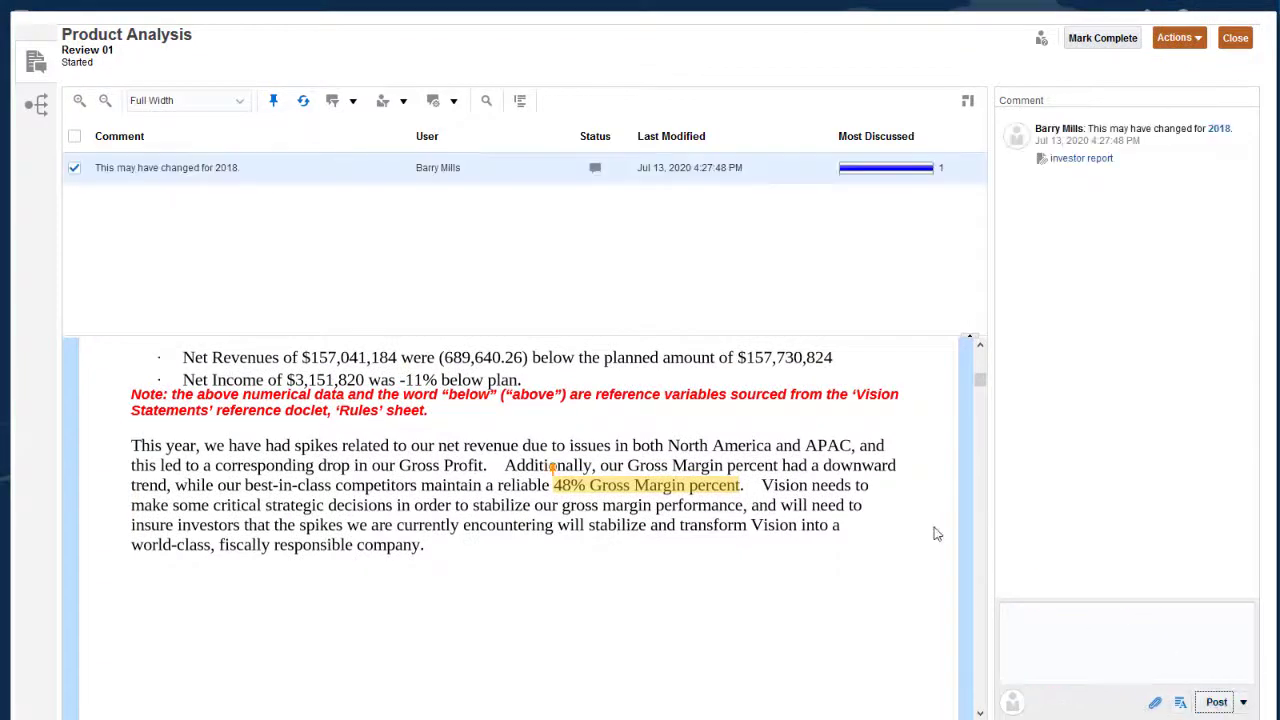
left_click(352, 100)
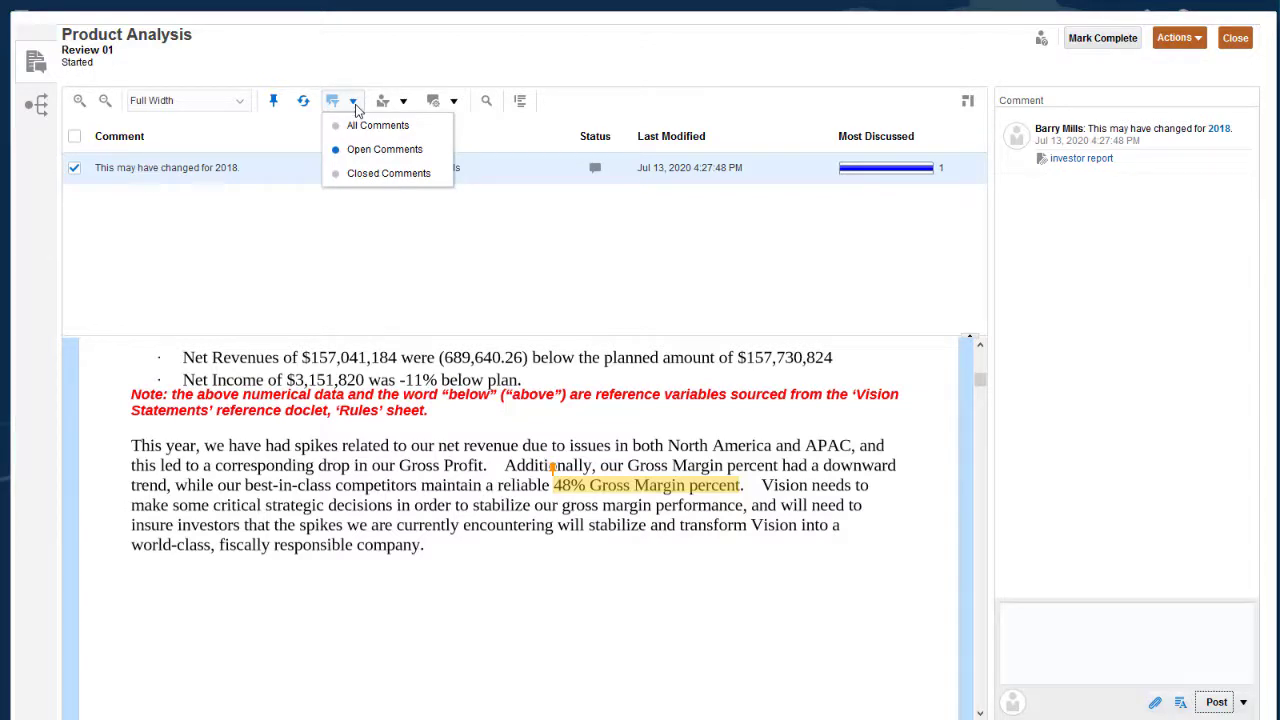
left_click(405, 100)
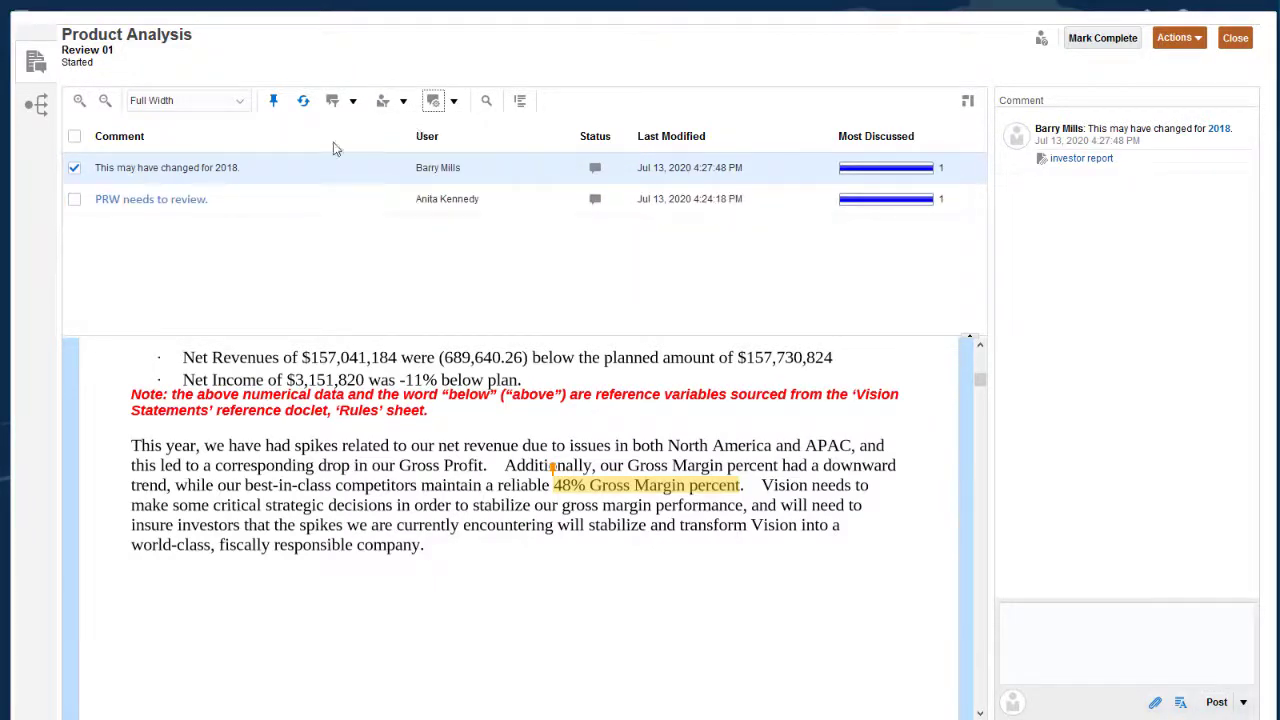
- Reply 'It's taken care of' to the PRW needs to review comment and close it
left_click(151, 198)
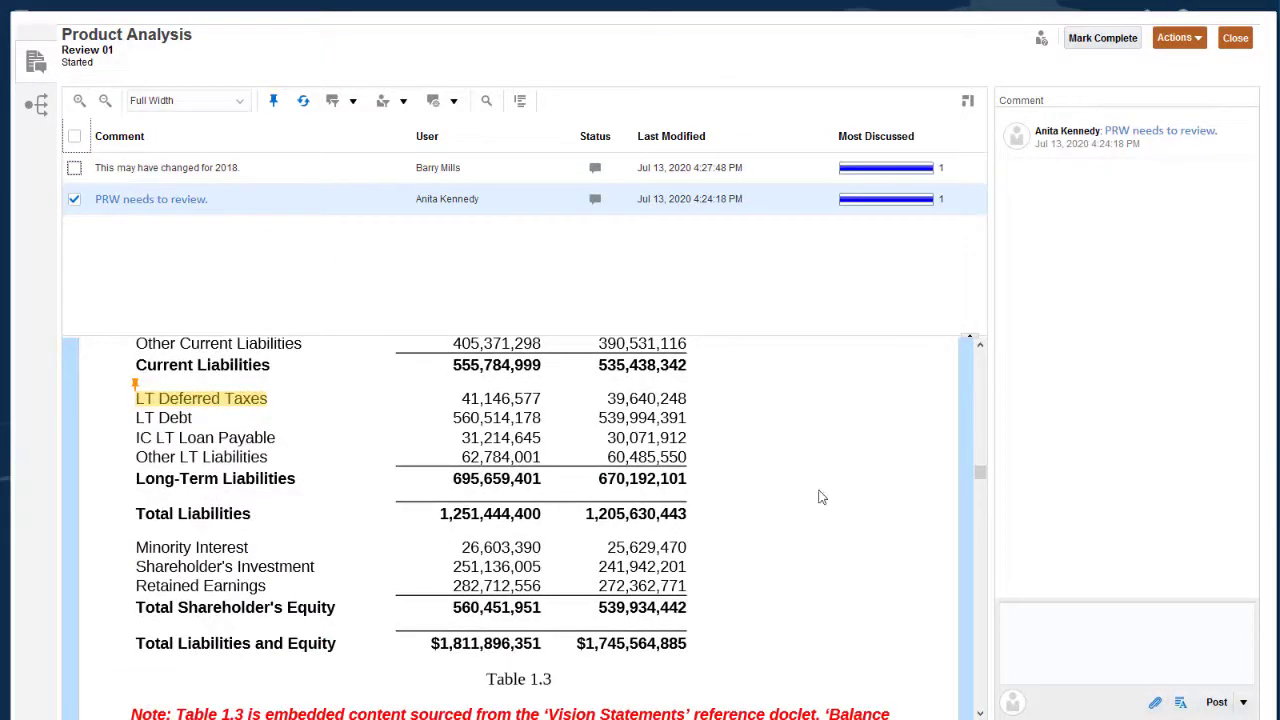
type("Reviewed with him. It's take")
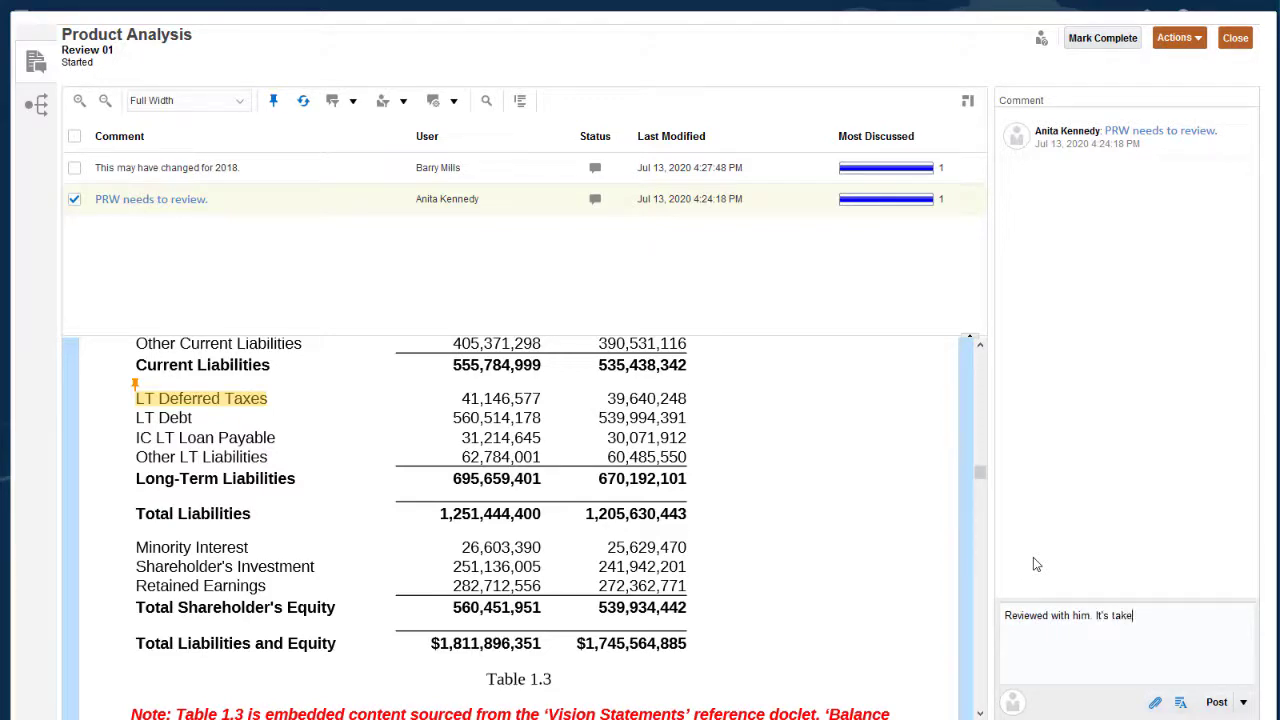
type("n care of.")
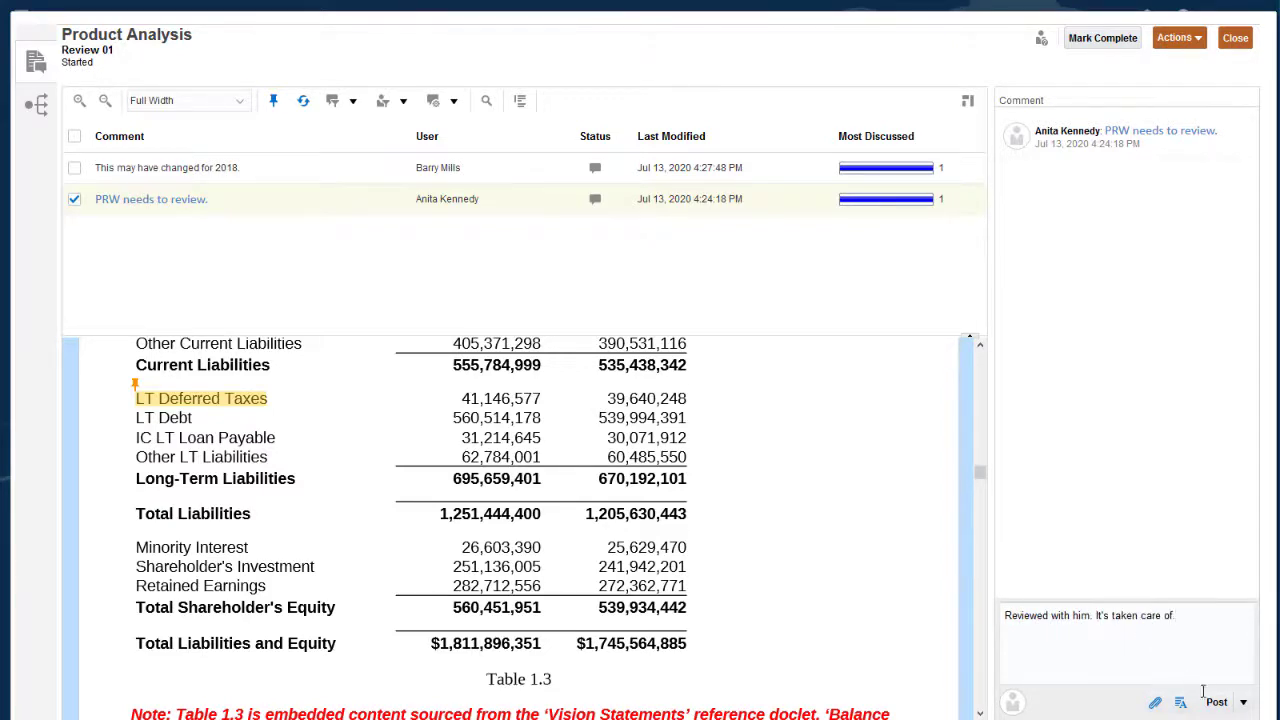
left_click(1214, 696)
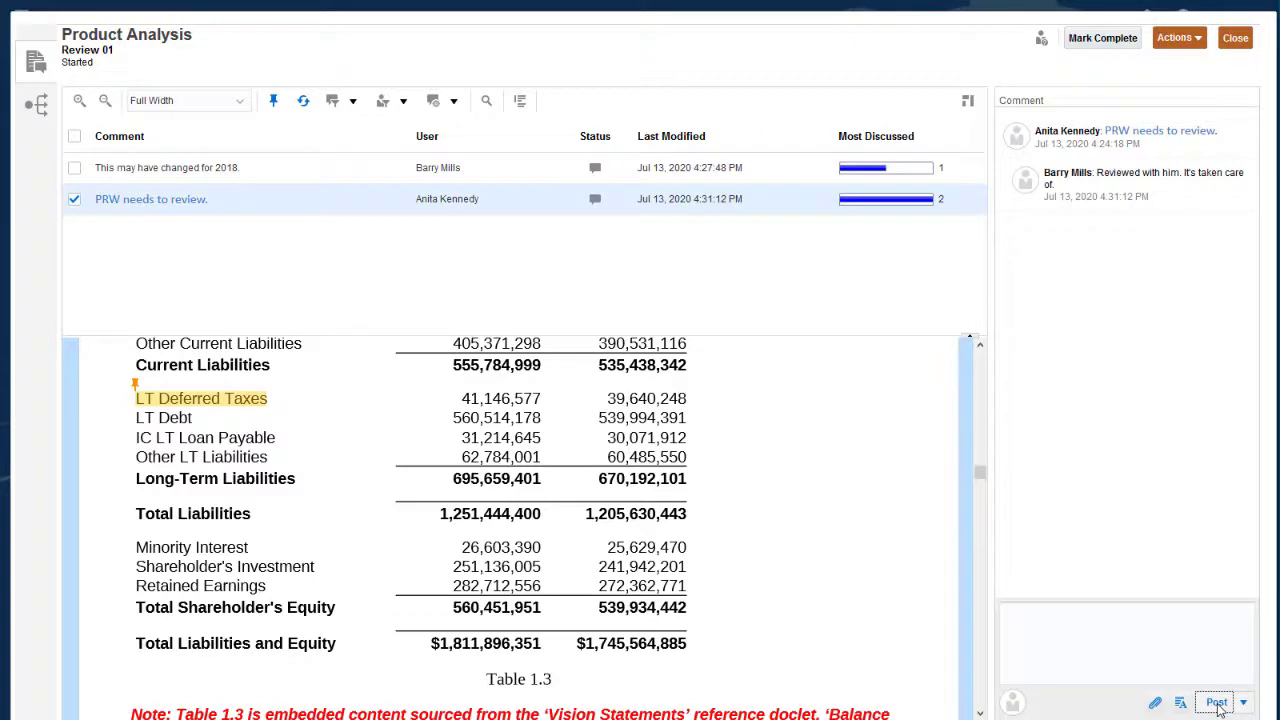
left_click(1245, 702)
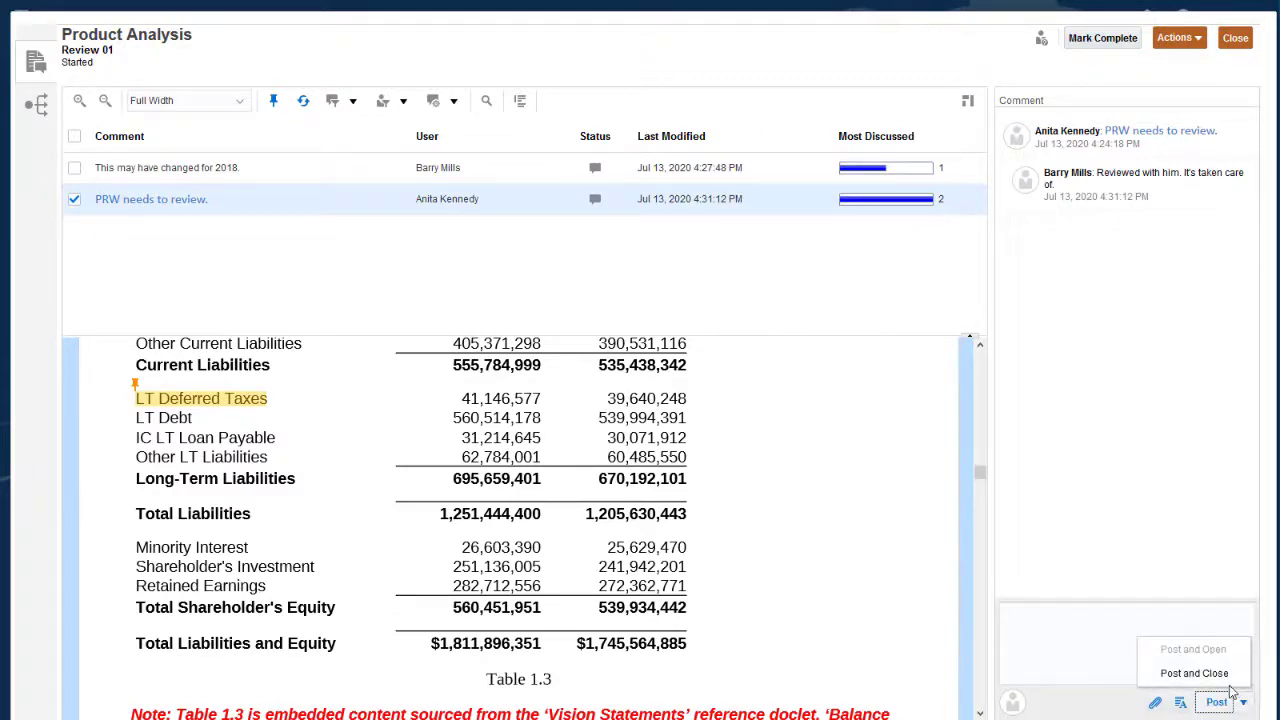
left_click(1192, 663)
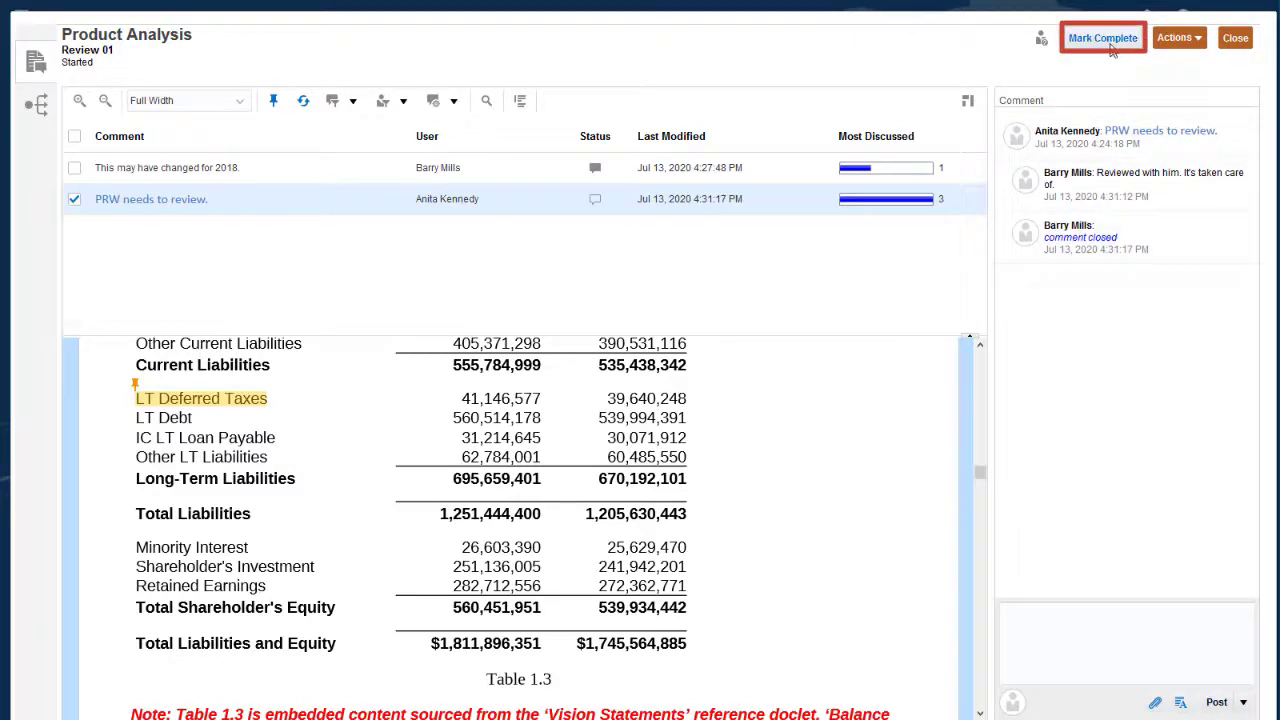
left_click(1111, 38)
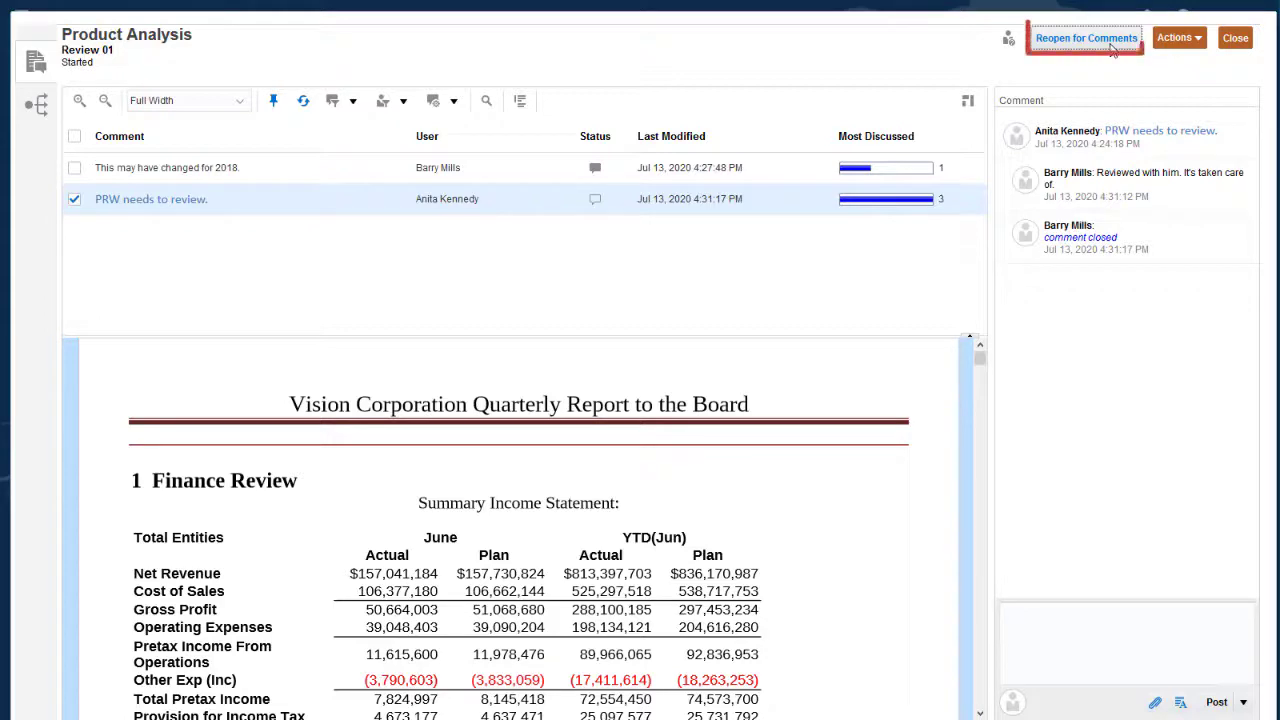
mouse_move(1087, 55)
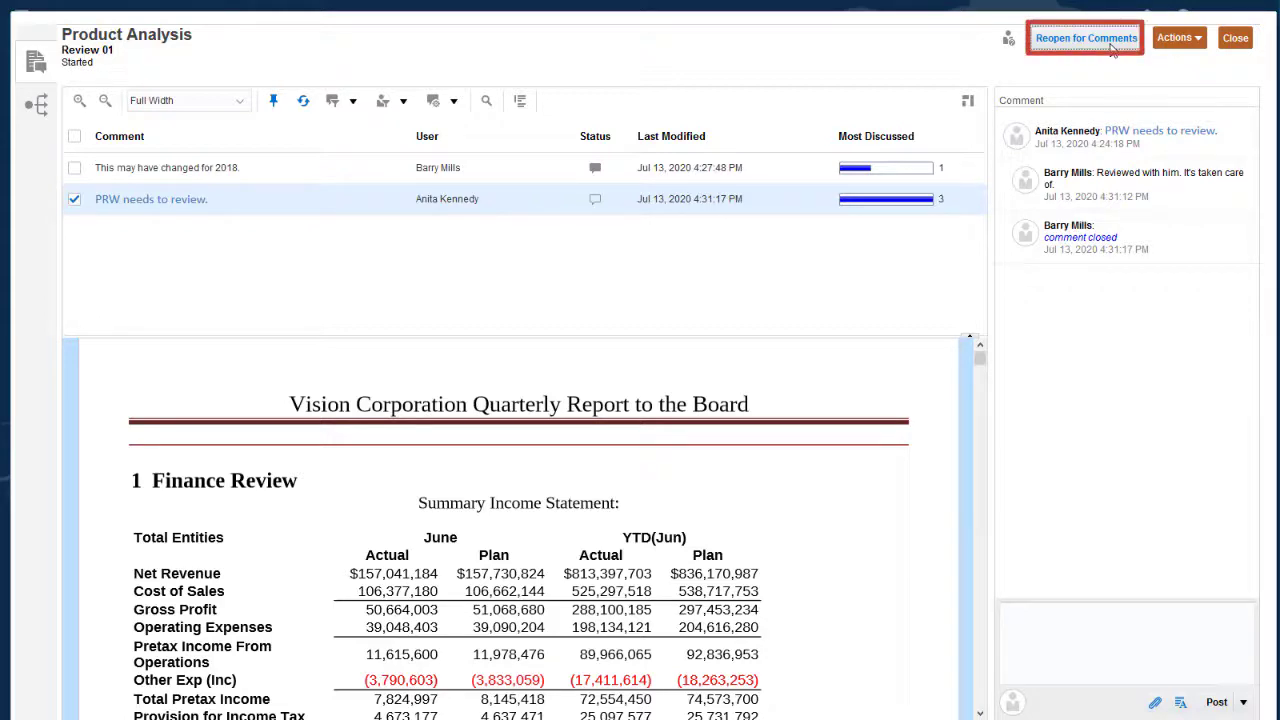